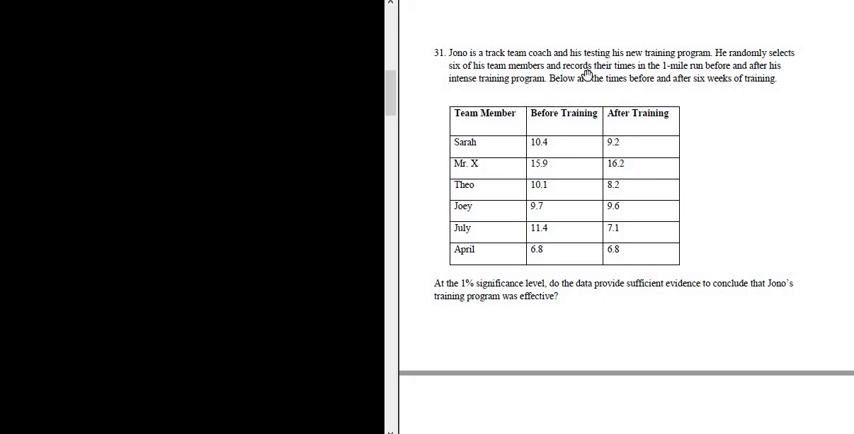
mouse_move(661, 67)
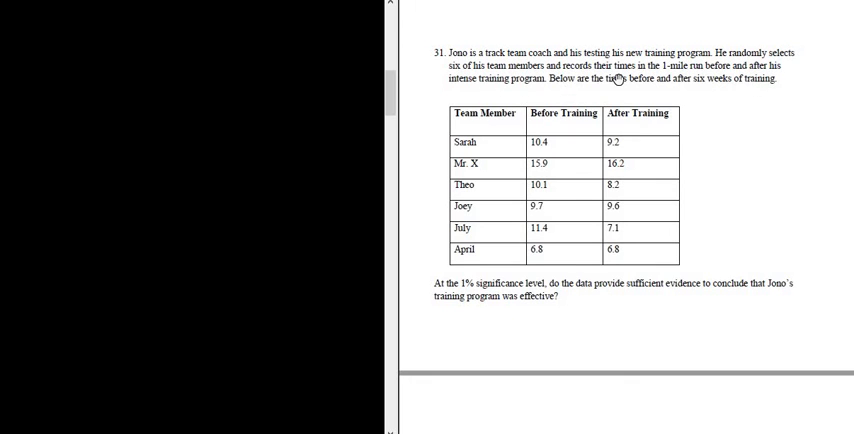
mouse_move(545, 146)
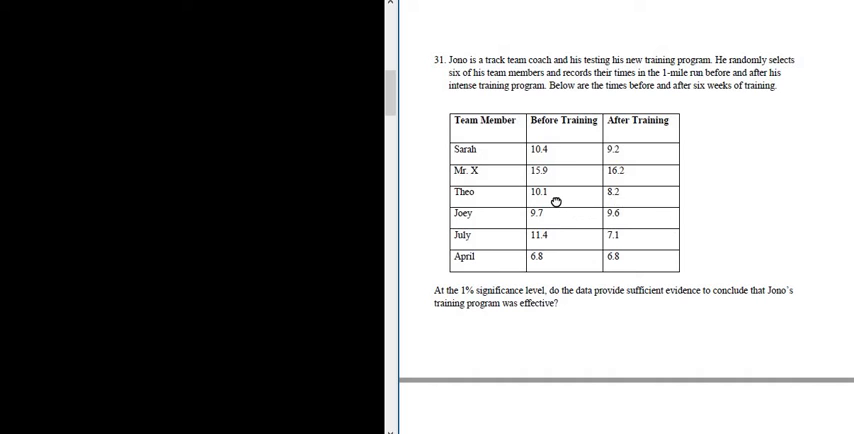
mouse_move(615, 148)
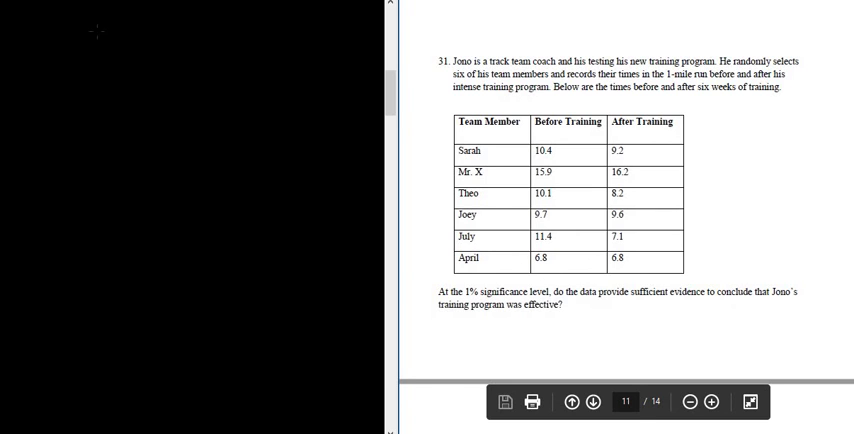
Write α = .01, then (1) H₀: μd = 0 and begin H₁: μd
text(α=)
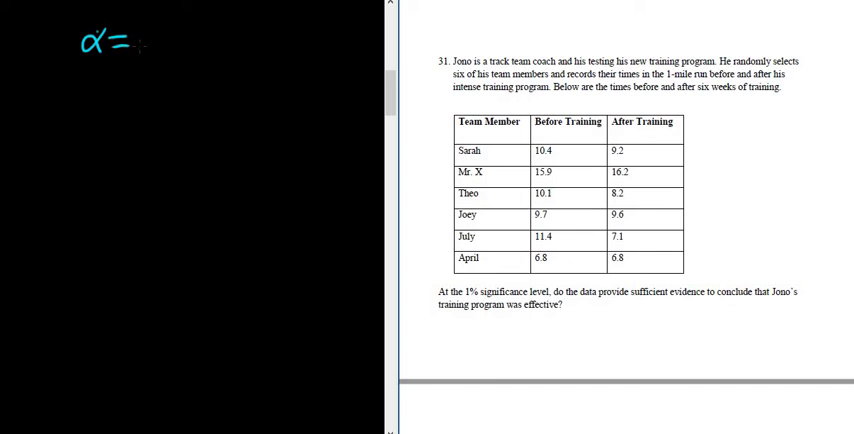
text(.01)
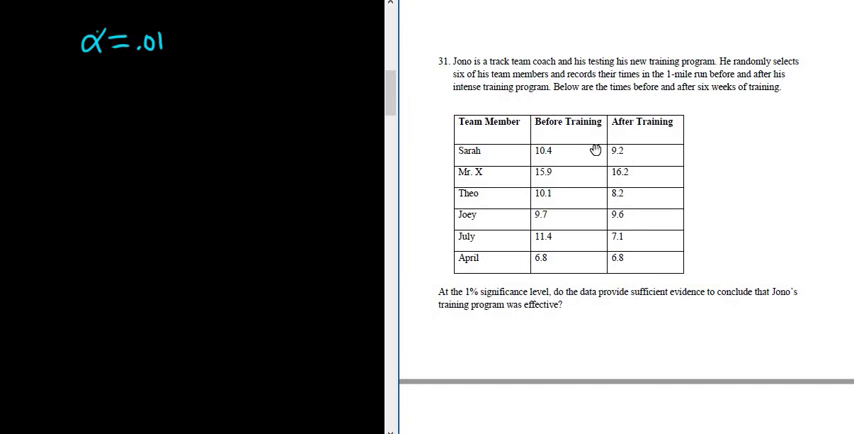
mouse_move(582, 147)
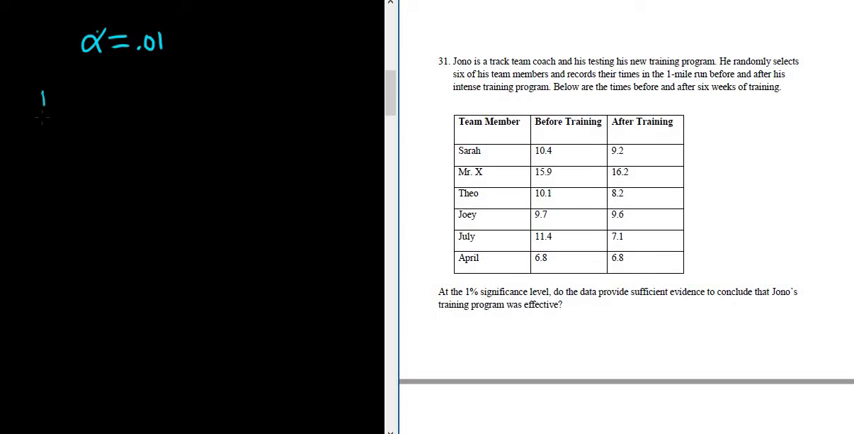
text((1)H₀:)
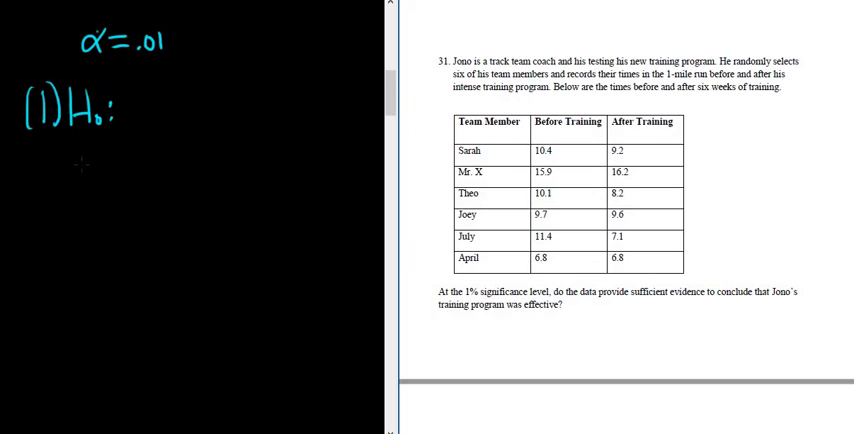
text(H₁:)
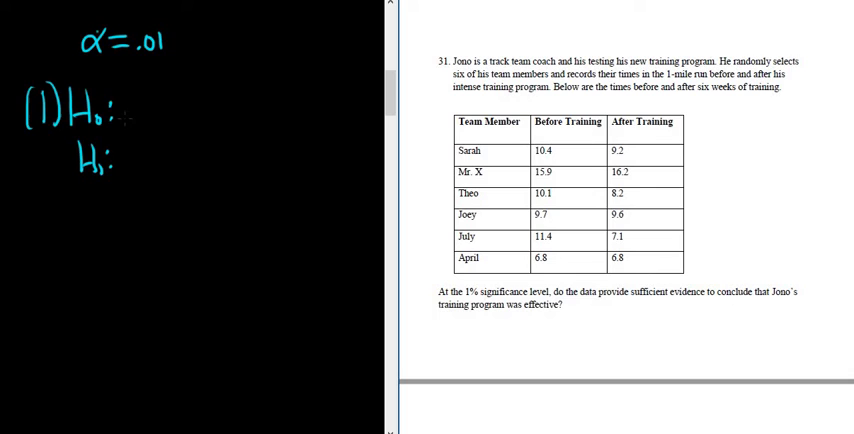
text(μd=)
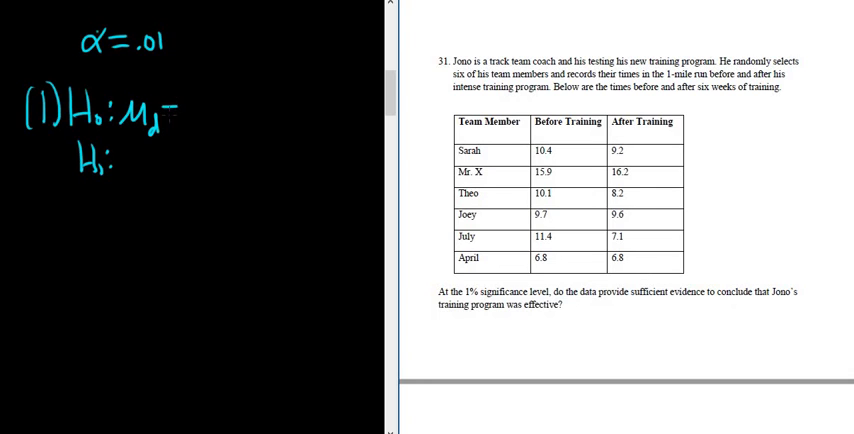
text(0)
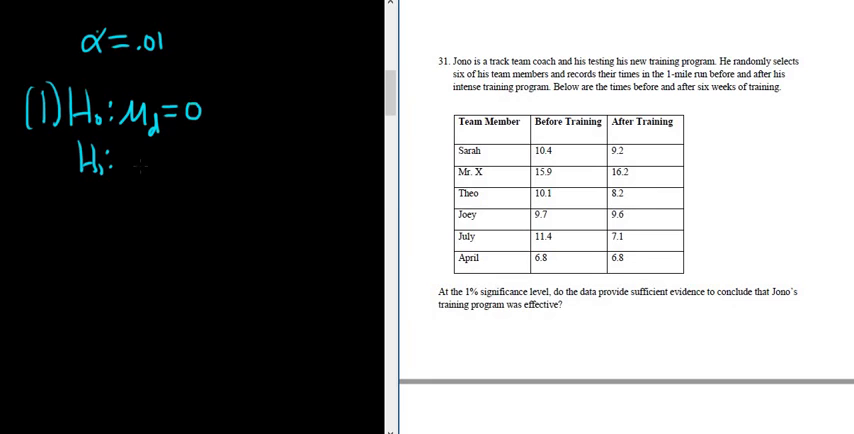
text(μd)
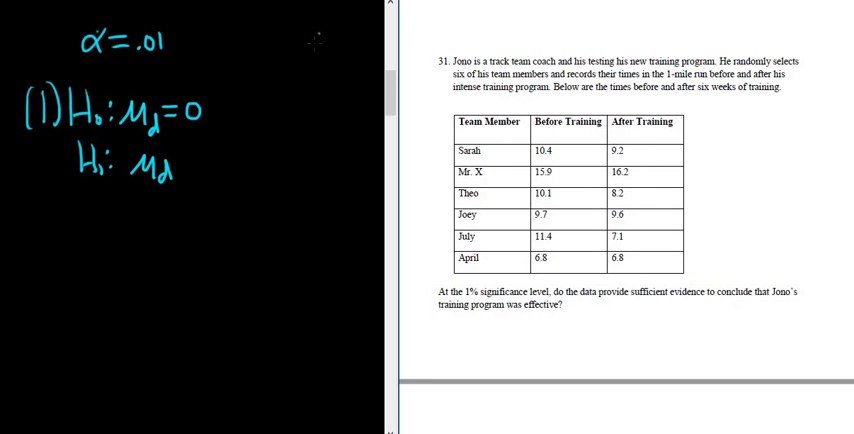
Write the column heading d and the first difference, 1.2
text(d)
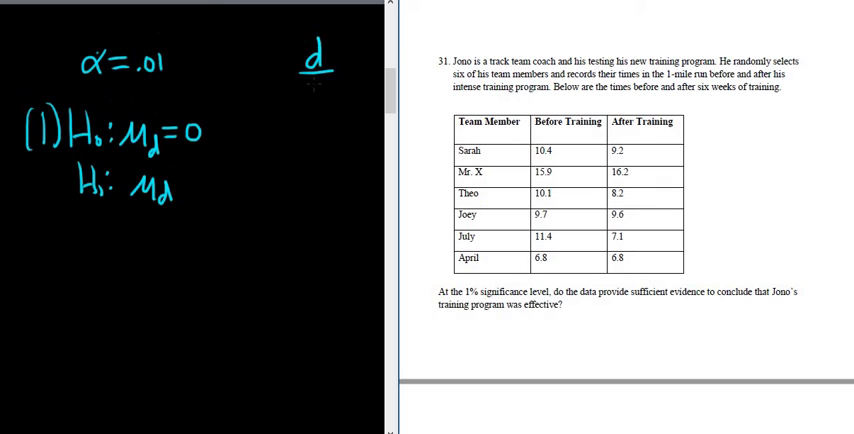
text(1.2)
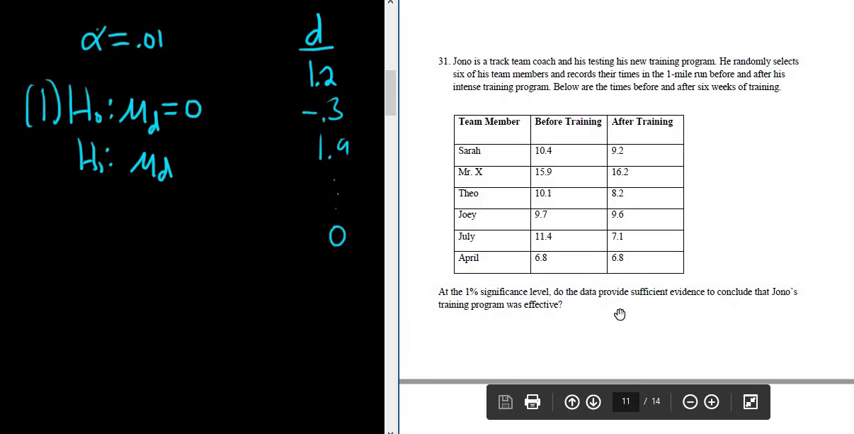
mouse_move(670, 305)
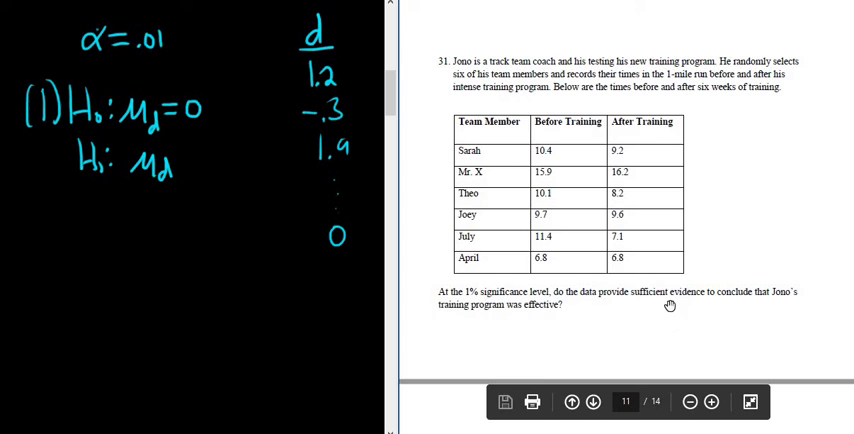
mouse_move(576, 150)
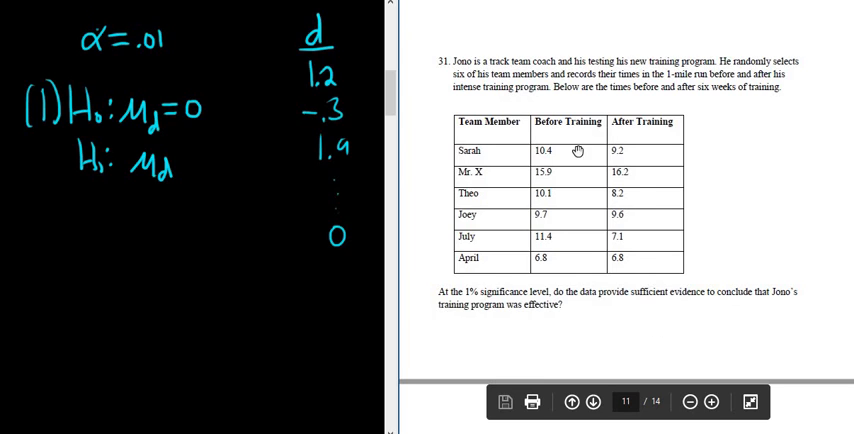
mouse_move(629, 172)
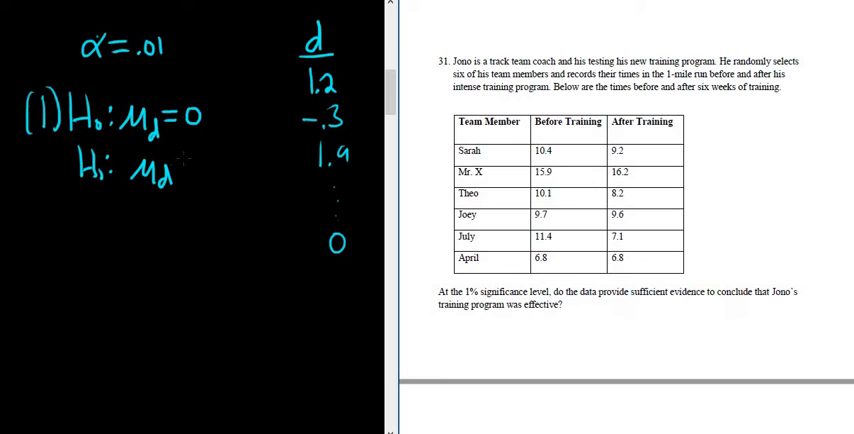
Complete the alternative hypothesis so it reads μd > 0
text(>0)
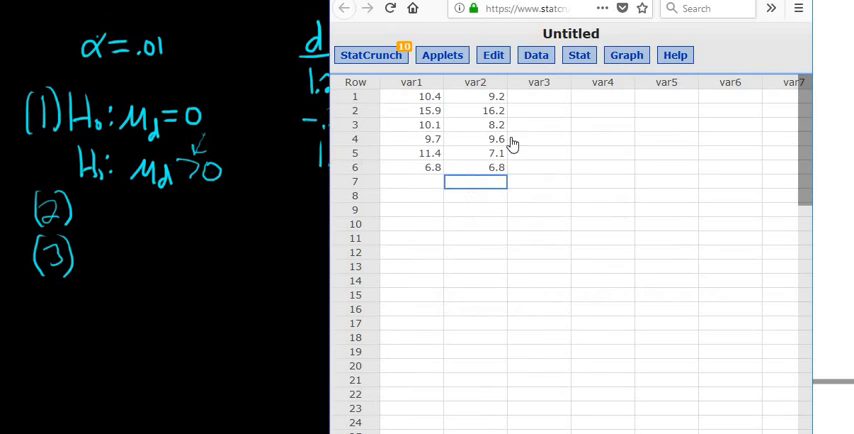
Run a StatCrunch paired t-test on var1 and var2 with HA: μD > 0
click(578, 55)
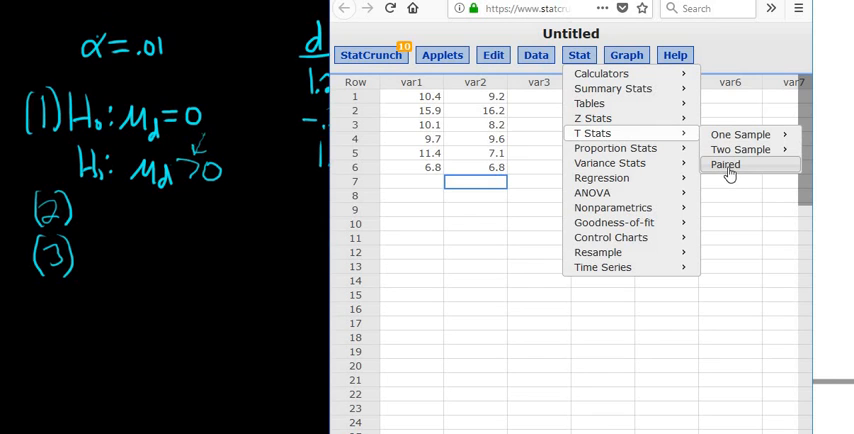
click(722, 163)
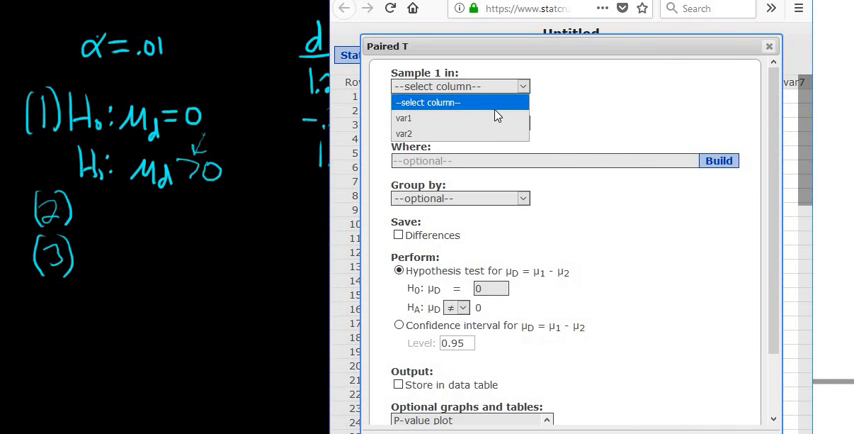
click(423, 117)
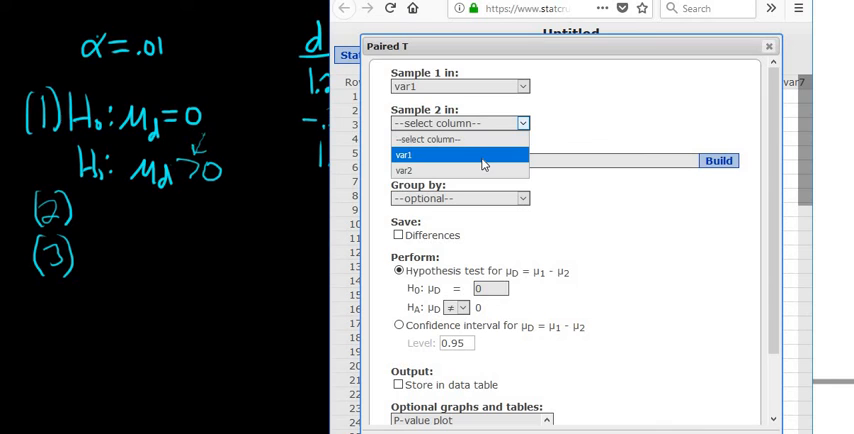
click(404, 170)
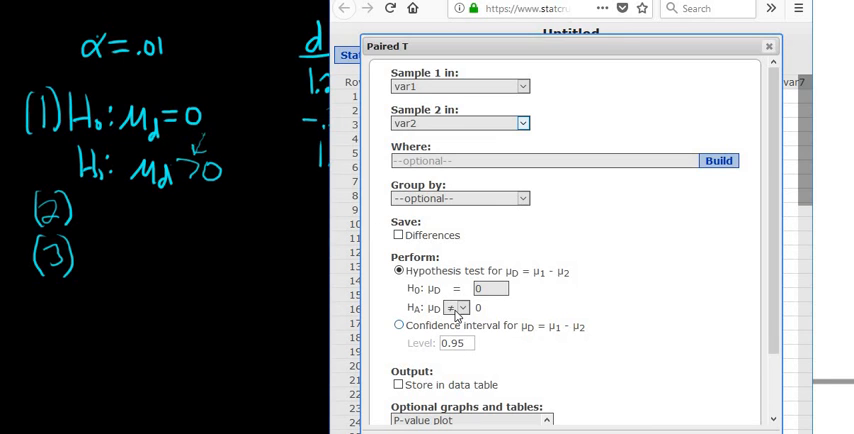
click(454, 307)
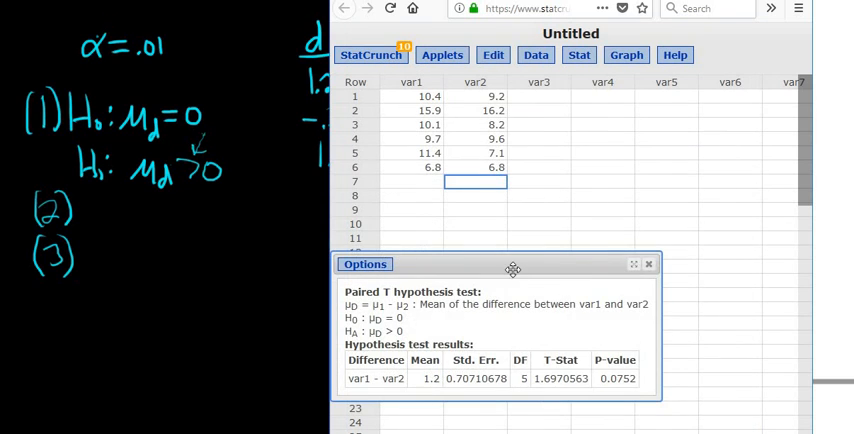
Record t = 1.697 and p-value = .0752, and number step (4)
drag(512, 264, 559, 204)
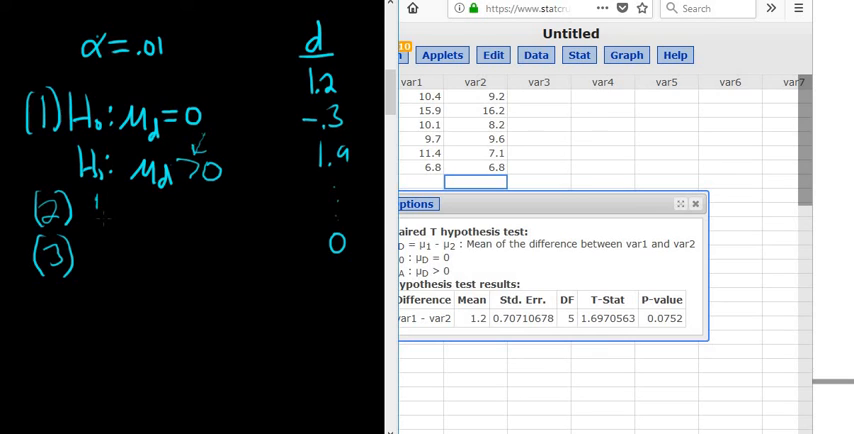
text(t=1.)
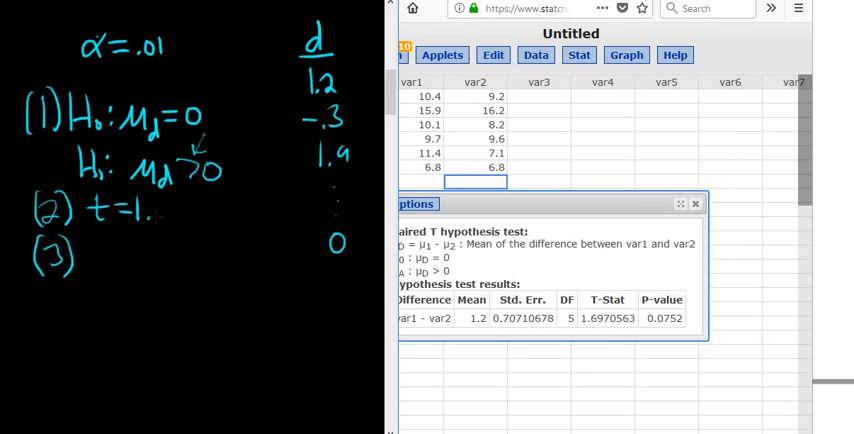
text(697)
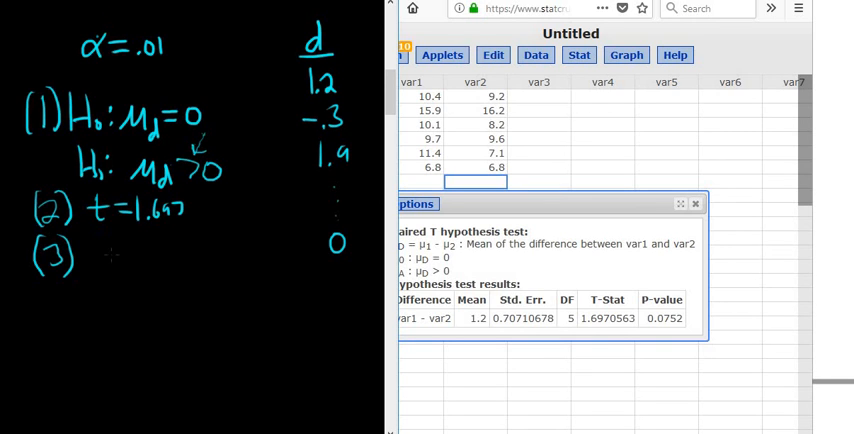
text(p-va)
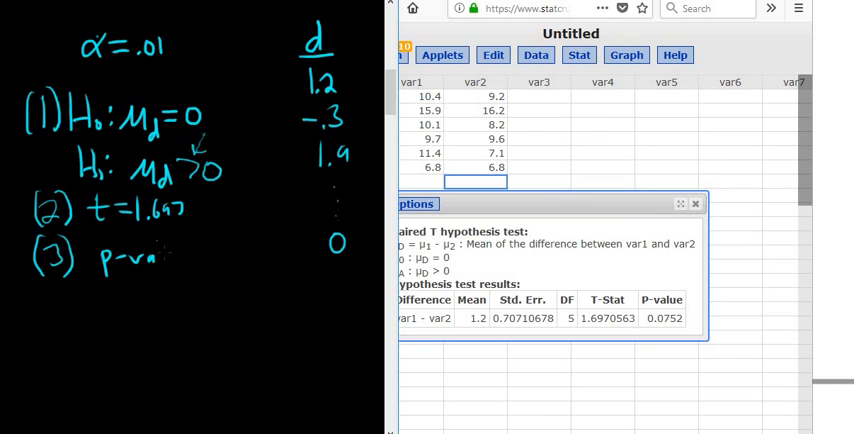
text(value=.0)
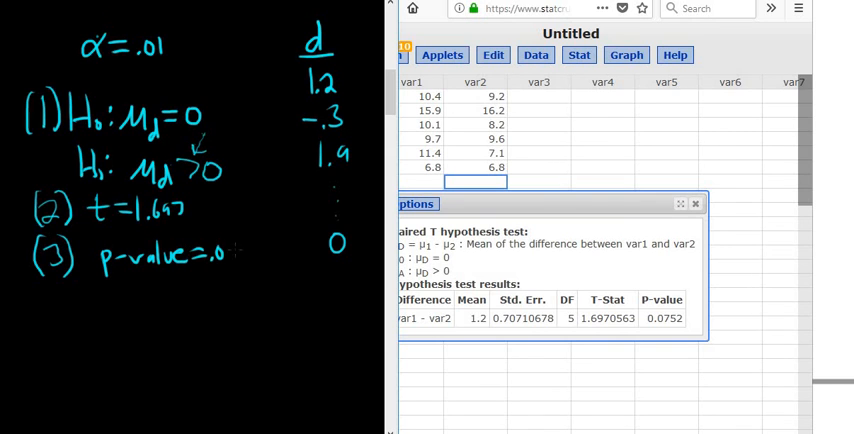
text(0752)
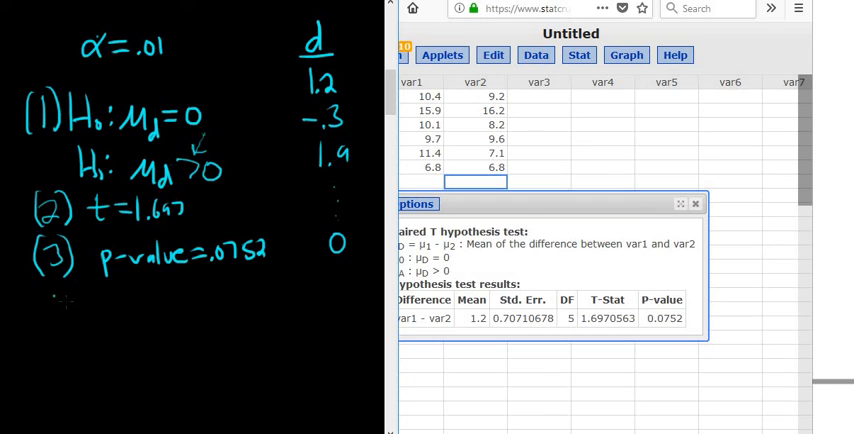
text((4))
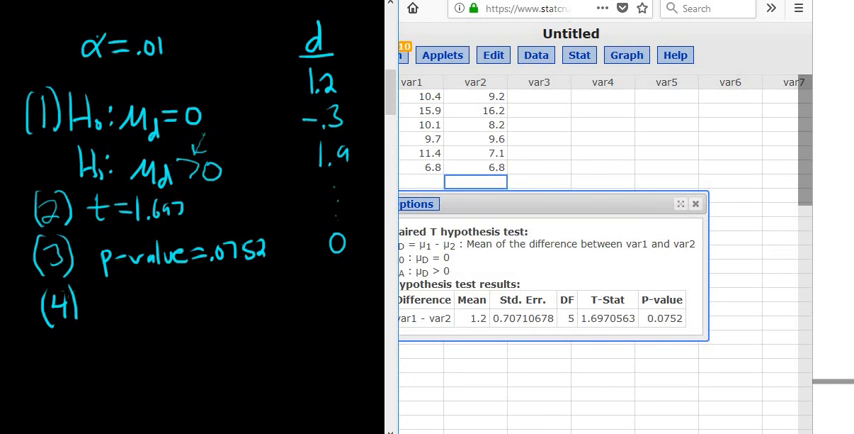